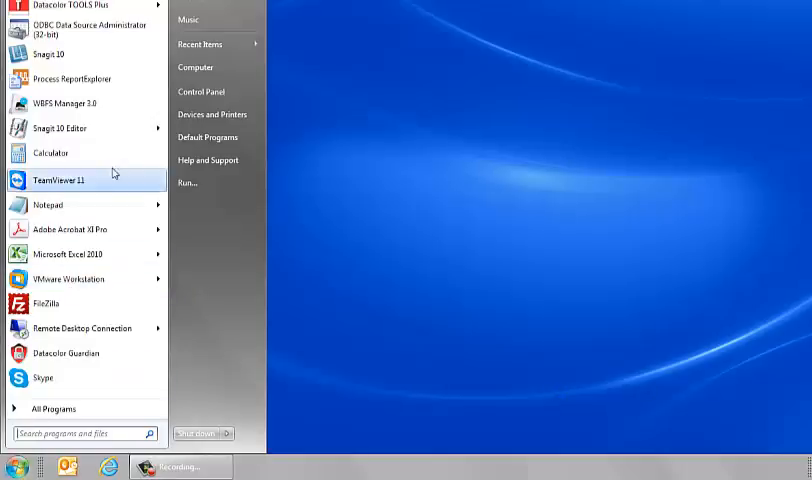
- Open Control Panel from the Windows 7 Start menu
left_click(201, 91)
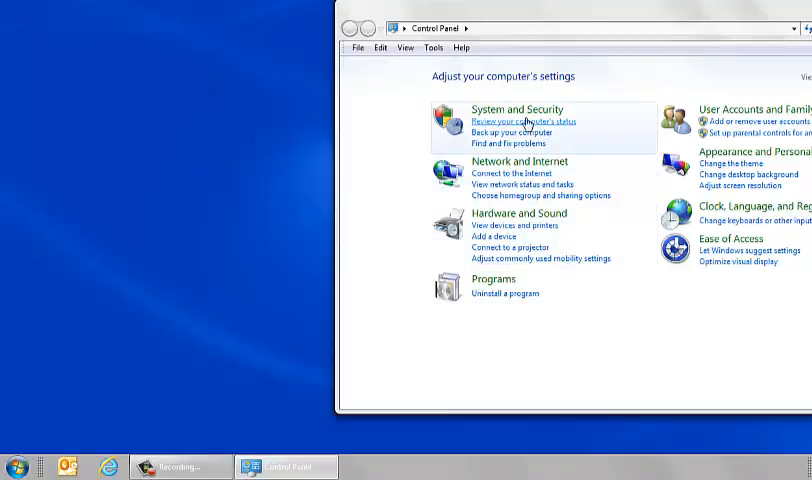
- Go to System and Security and launch Device Manager
left_click(515, 109)
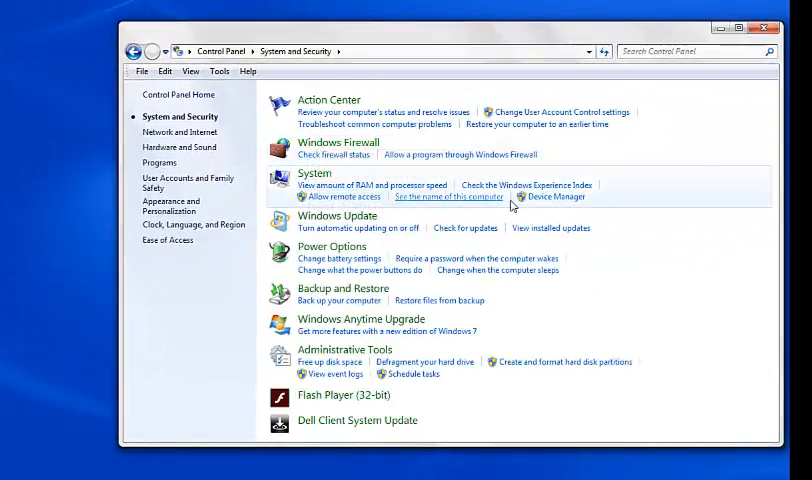
left_click(557, 196)
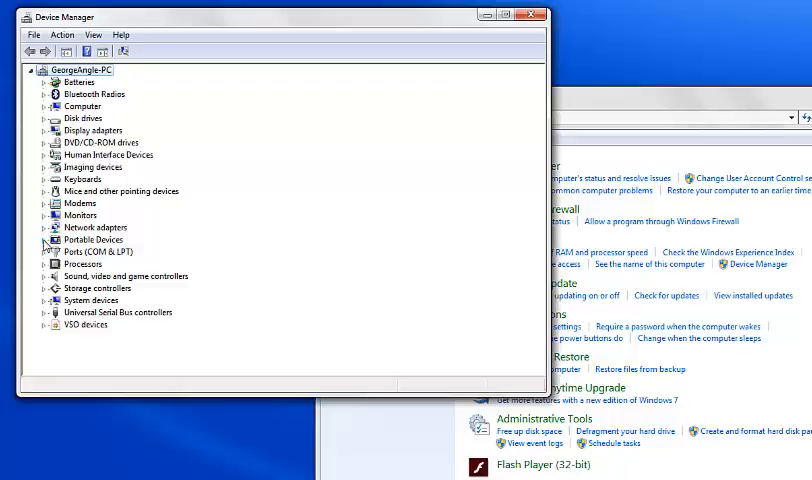
- Expand Portable Devices and Ports (COM & LPT) to find the spectrophotometer on COM15
left_click(43, 239)
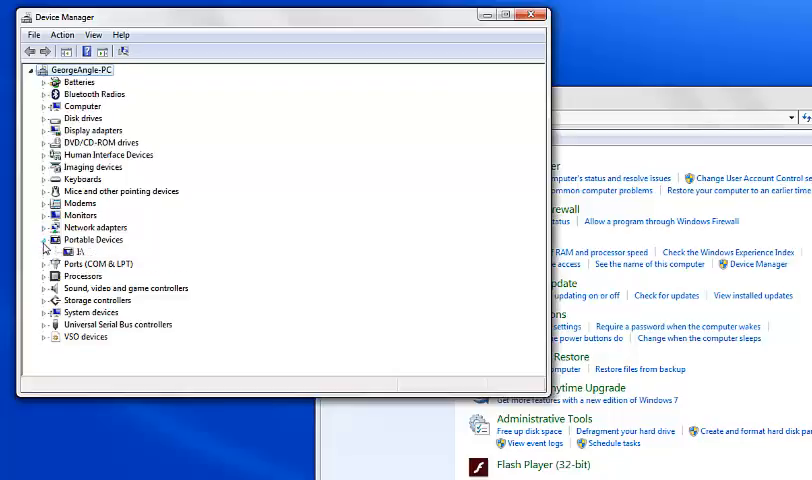
left_click(44, 263)
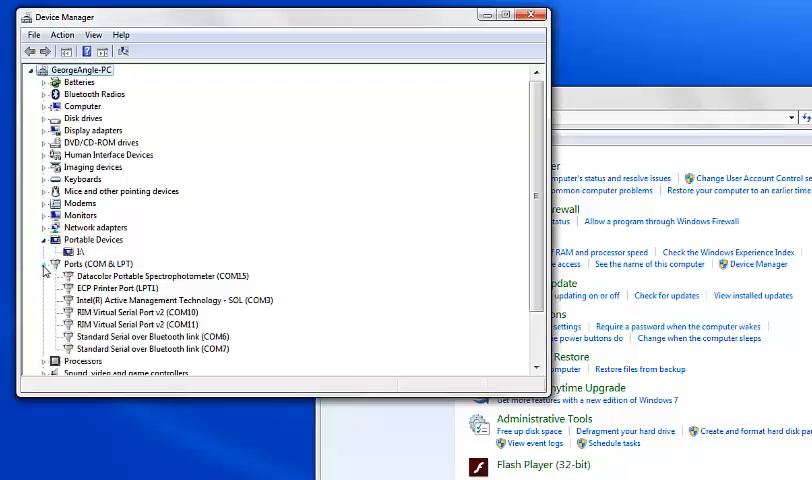
left_click(137, 275)
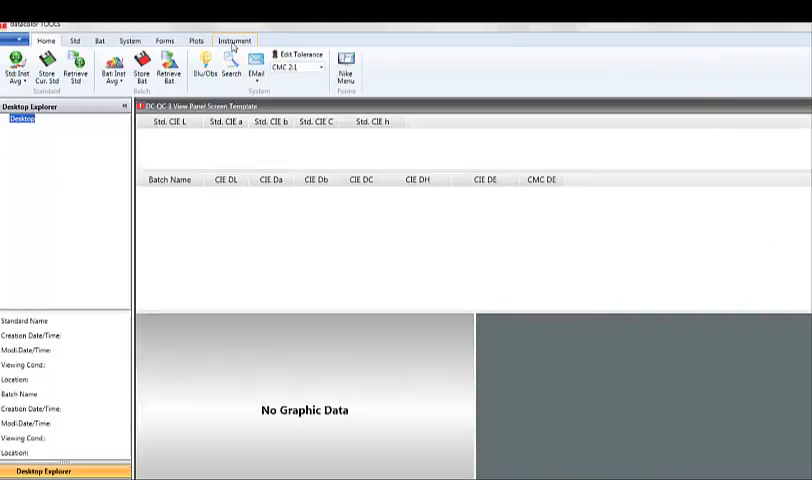
- Switch to the Instrument ribbon tab to reach Measurement Main Window's instrument setup
left_click(233, 40)
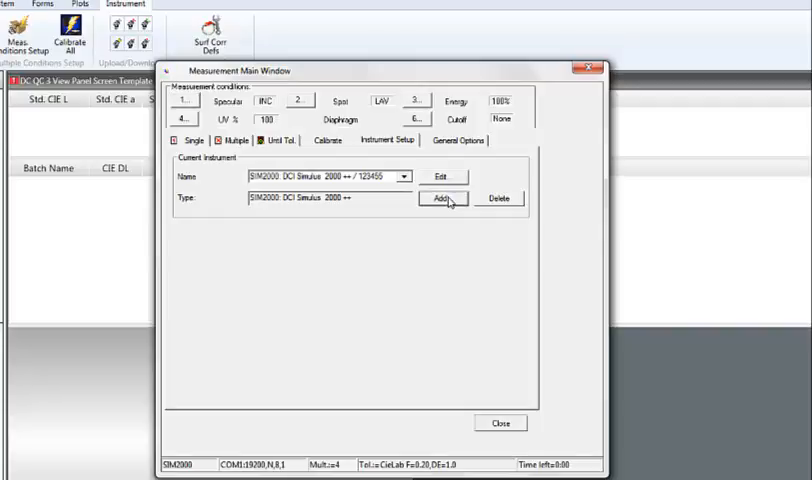
- Add a Datacolor 850 instrument on Serial/USB port COM15
left_click(441, 198)
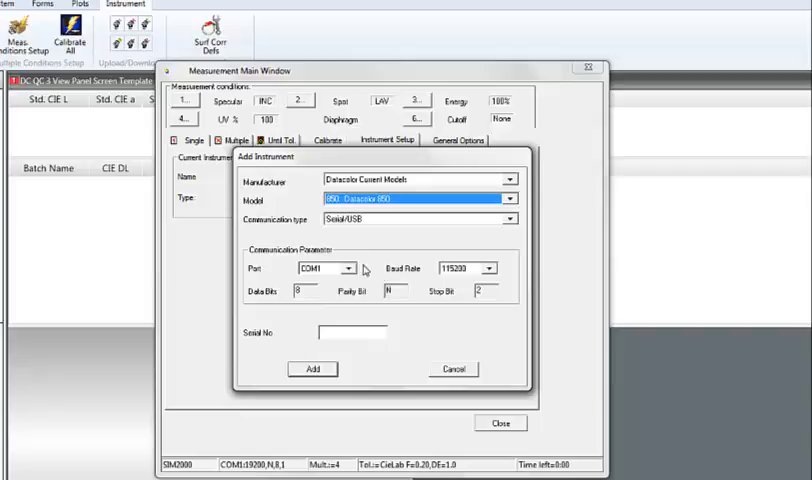
left_click(347, 268)
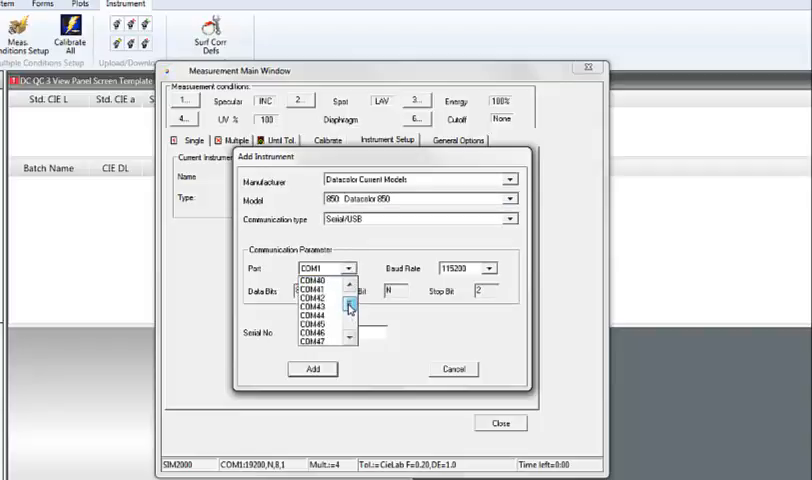
scroll("down", 3)
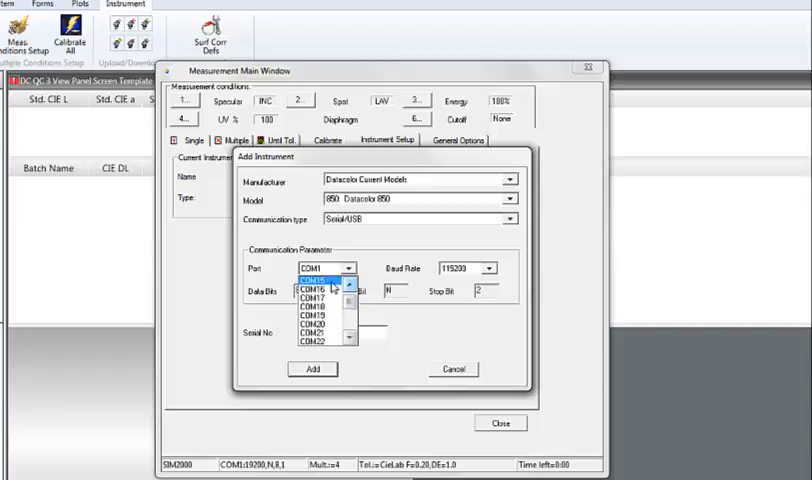
left_click(318, 280)
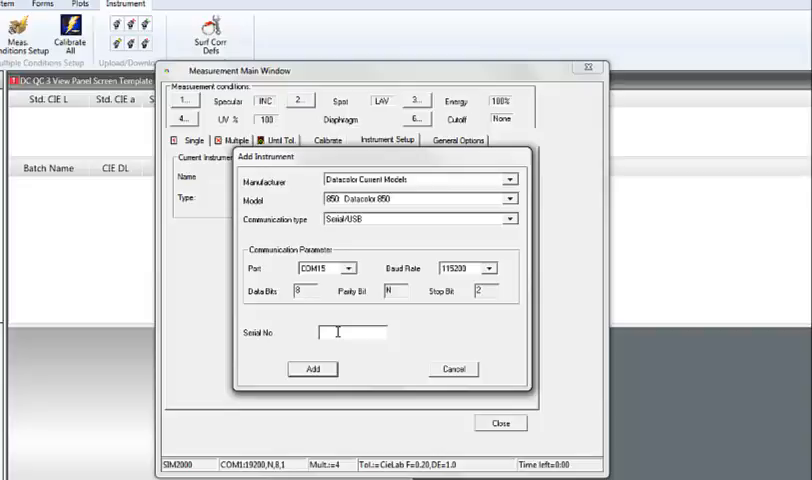
- Enter the Datacolor 850 serial number and confirm adding it as current instrument
type("0011421")
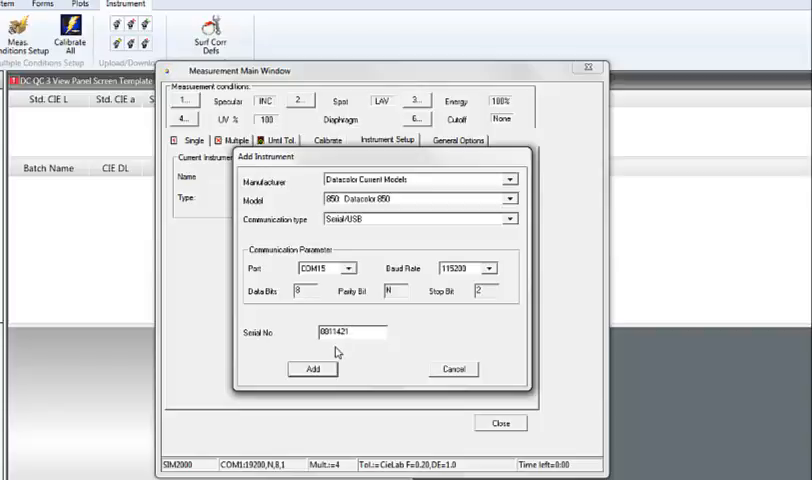
left_click(312, 368)
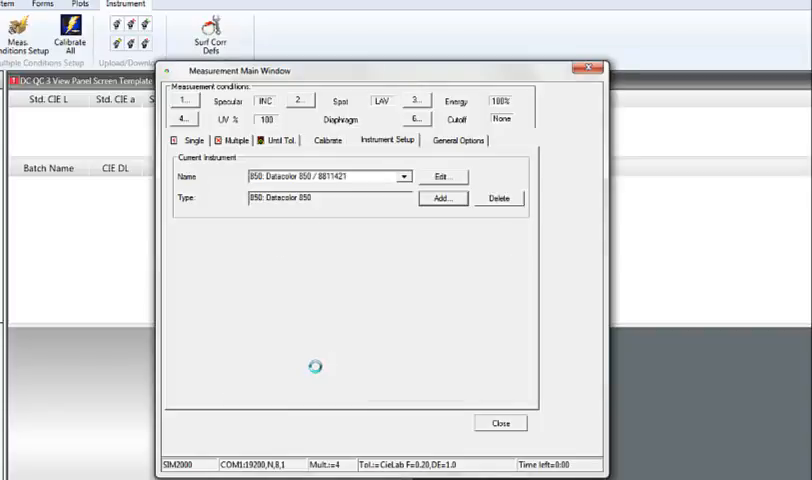